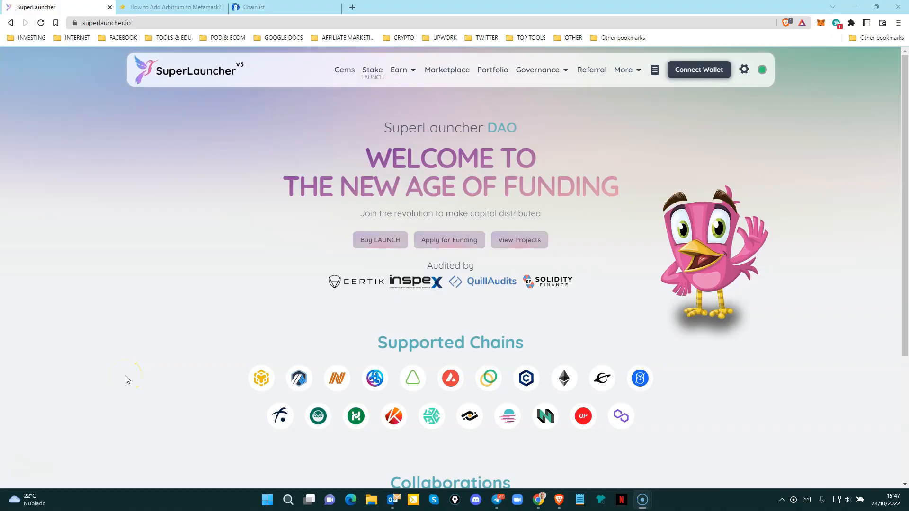
pyautogui.moveTo(345, 379)
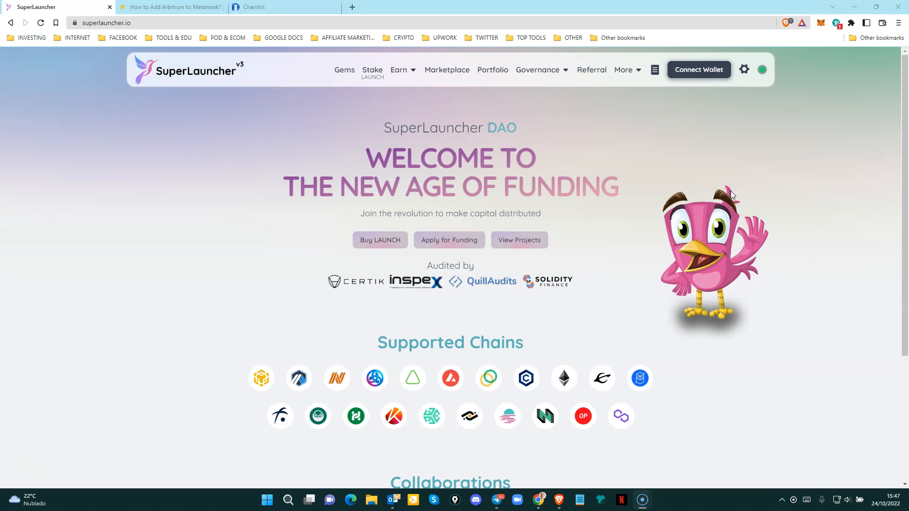
pyautogui.moveTo(814, 139)
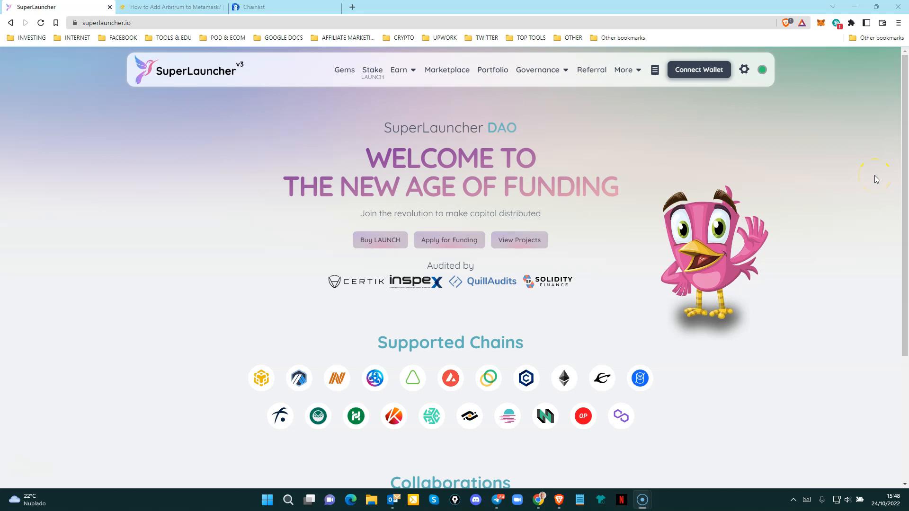
pyautogui.moveTo(833, 143)
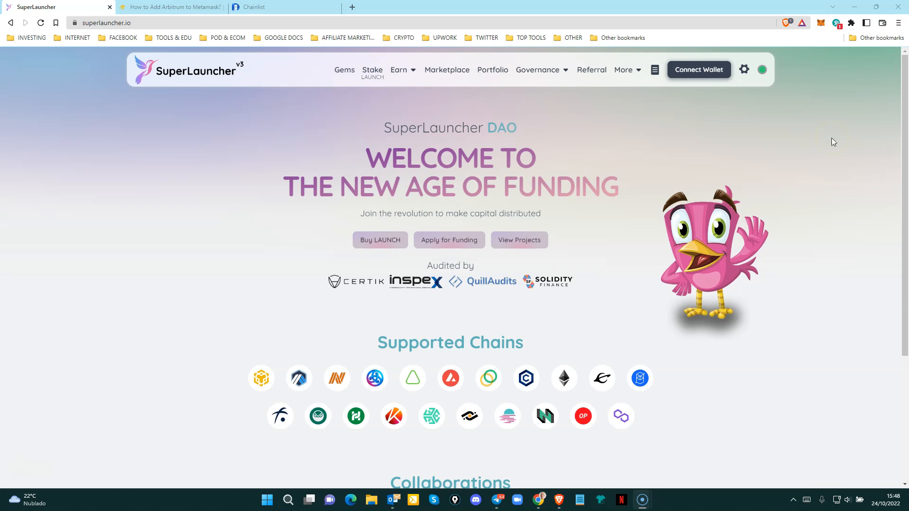
# Show guide step 3's Arbitrum One details: RPC URL, chain ID 42161, ETH, Arbiscan explorer.
pyautogui.click(171, 8)
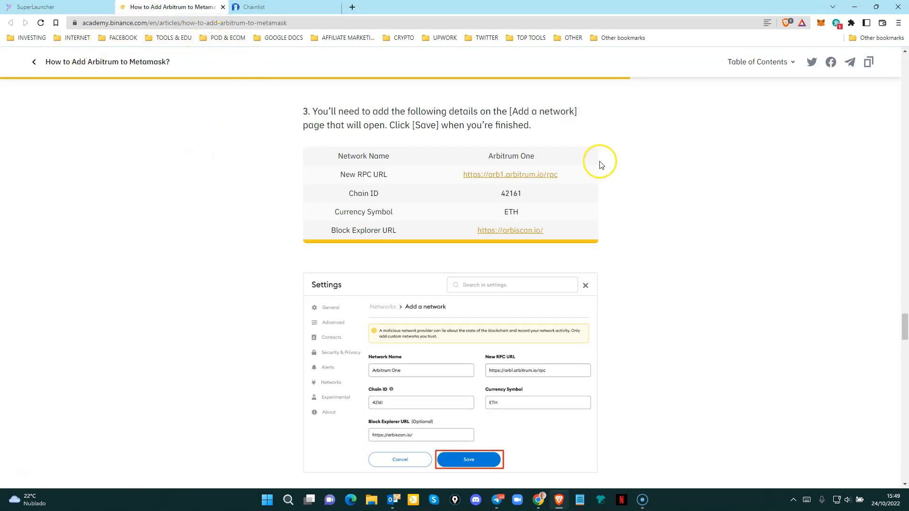
pyautogui.moveTo(606, 219)
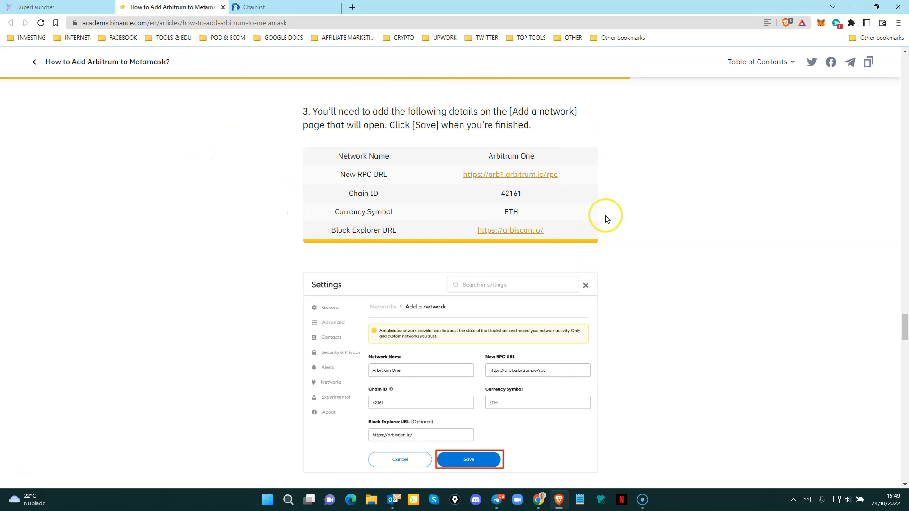
pyautogui.moveTo(459, 137)
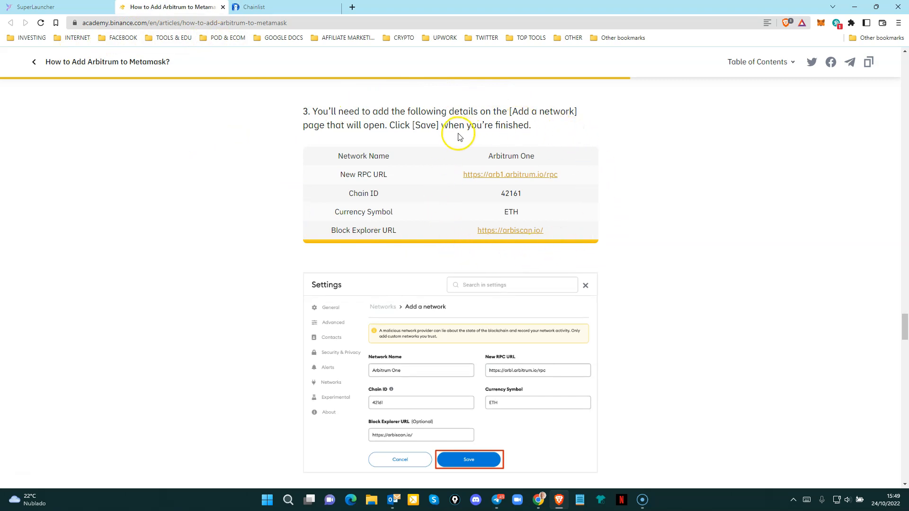
pyautogui.moveTo(491, 250)
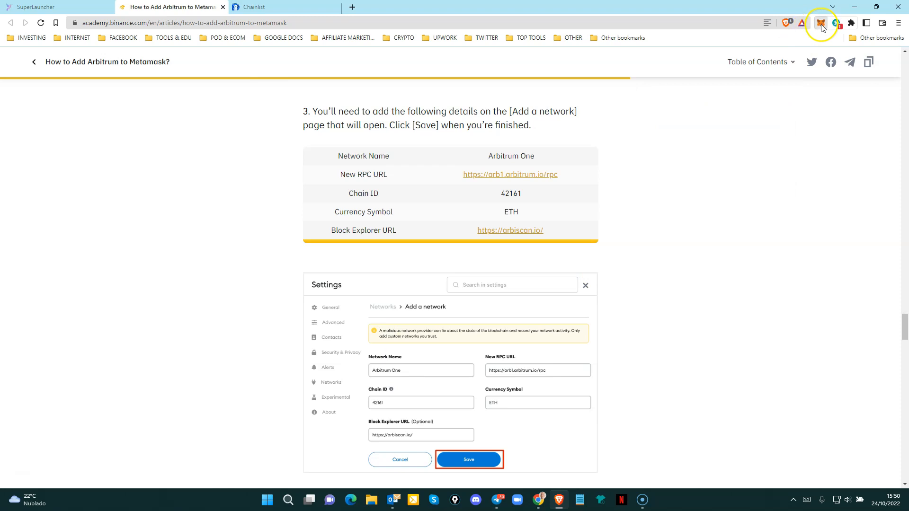
# Reach MetaMask's blank manual add-network form through Settings > Networks > Add a network.
pyautogui.click(820, 23)
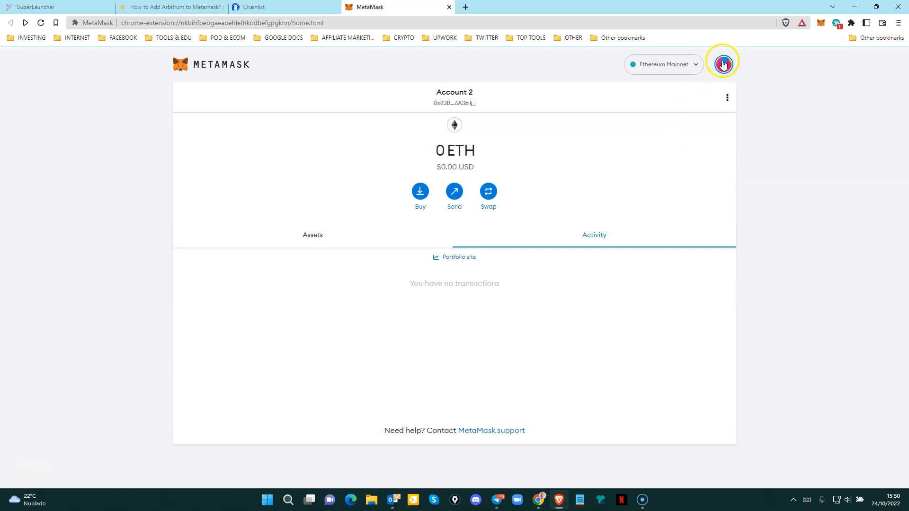
pyautogui.click(722, 64)
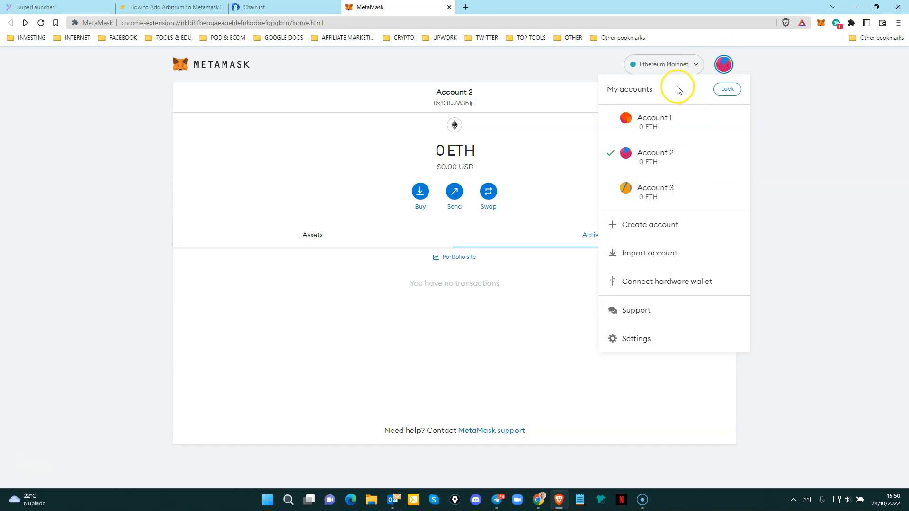
pyautogui.click(636, 338)
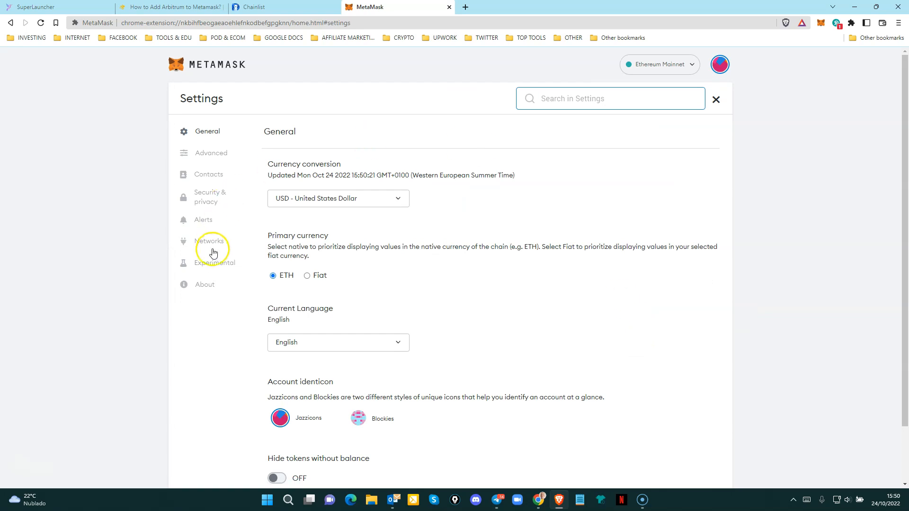
pyautogui.click(212, 240)
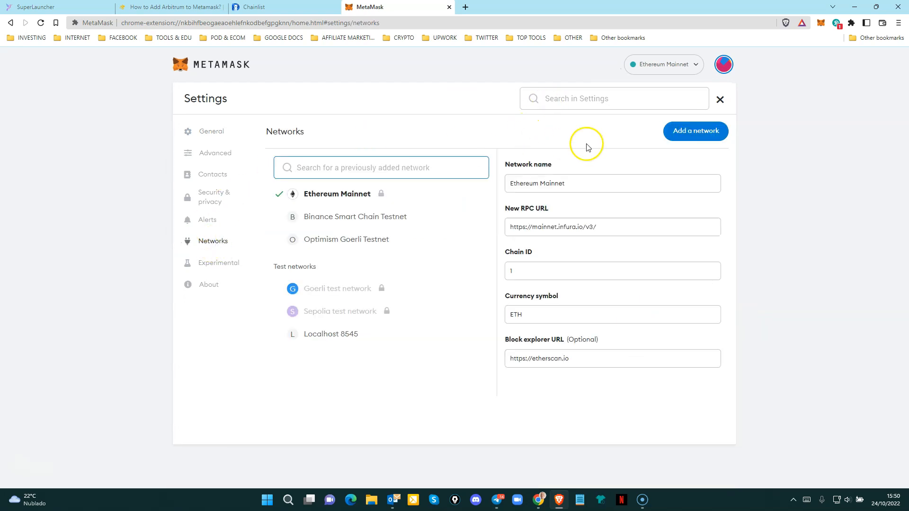
pyautogui.click(695, 131)
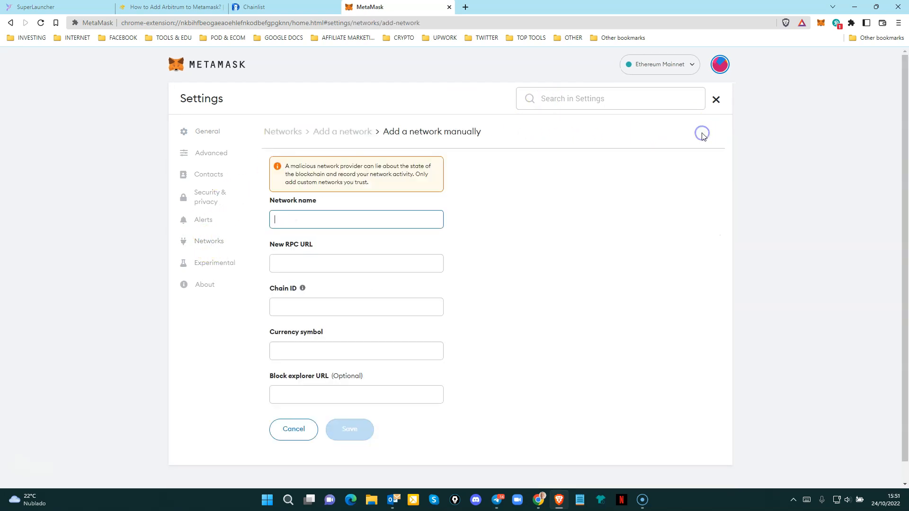
pyautogui.click(172, 7)
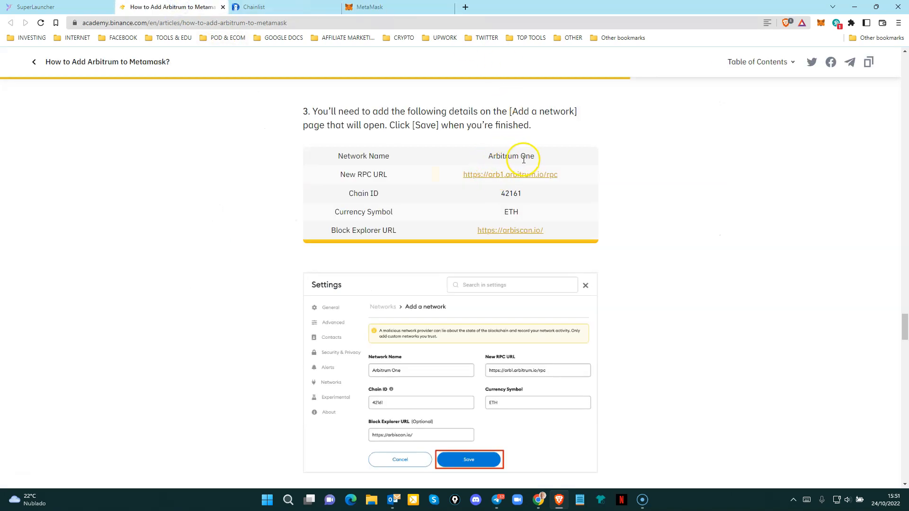
pyautogui.moveTo(527, 152)
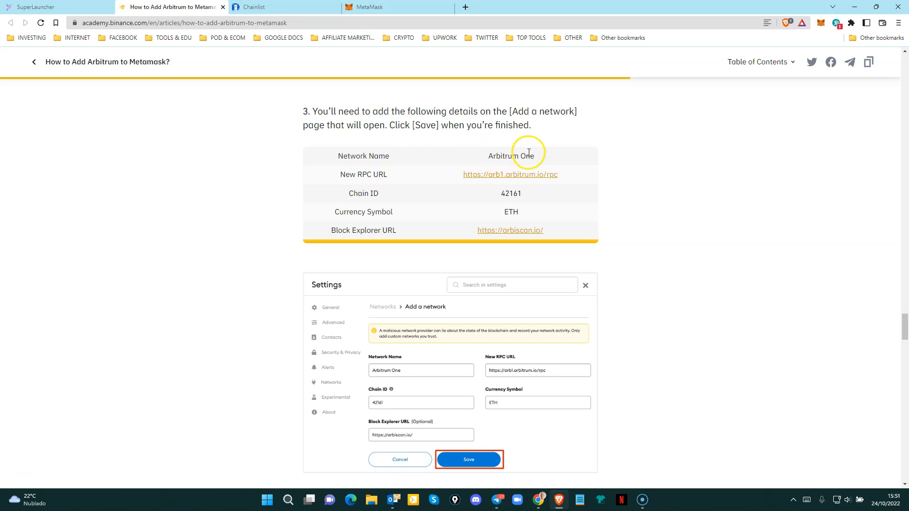
pyautogui.moveTo(379, 185)
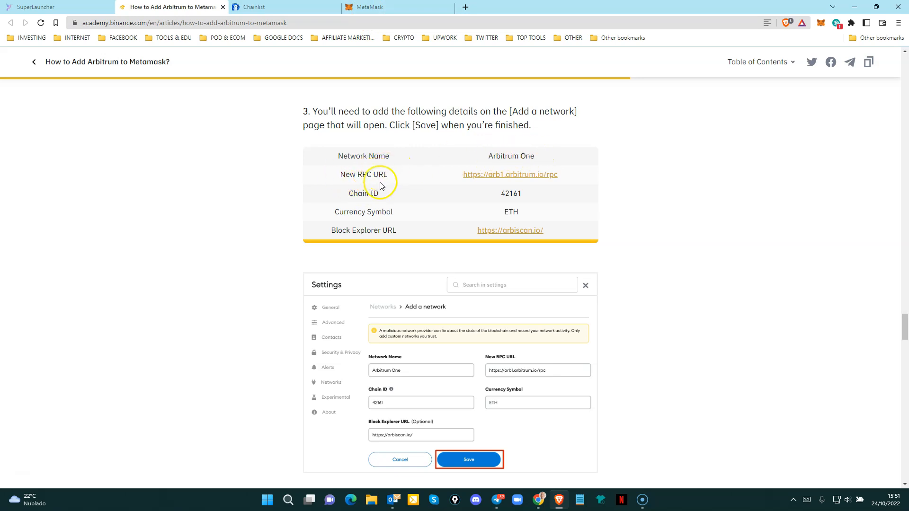
pyautogui.moveTo(357, 186)
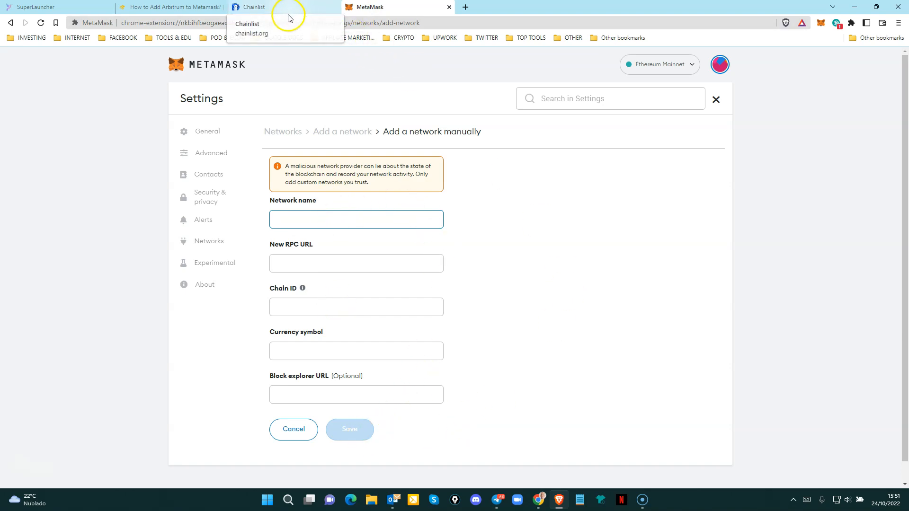
# Search Chainlist for 'arbit', connect the wallet, and request adding Arbitrum One to MetaMask.
pyautogui.click(258, 7)
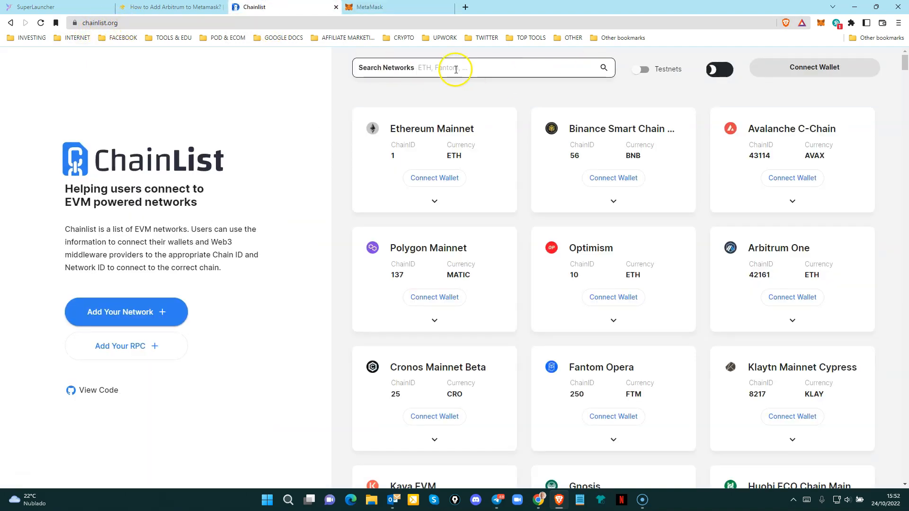
pyautogui.write('arbitrum')
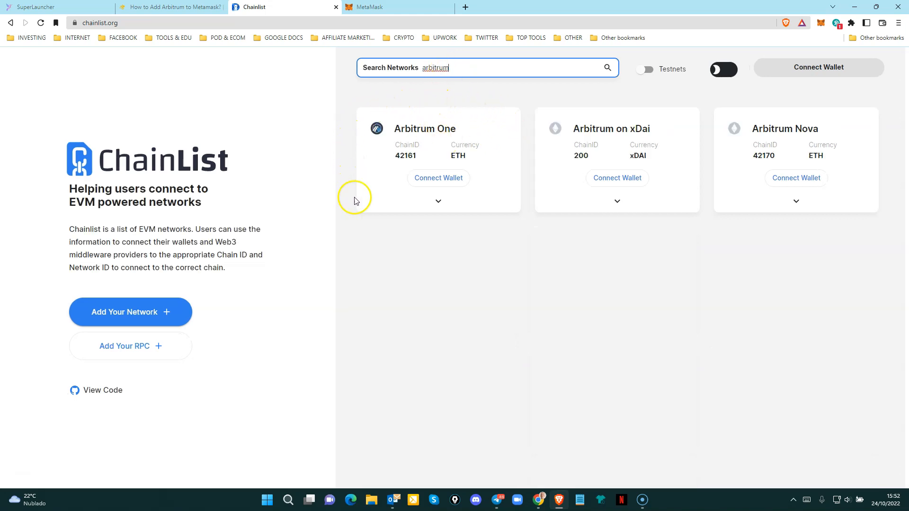
pyautogui.click(818, 68)
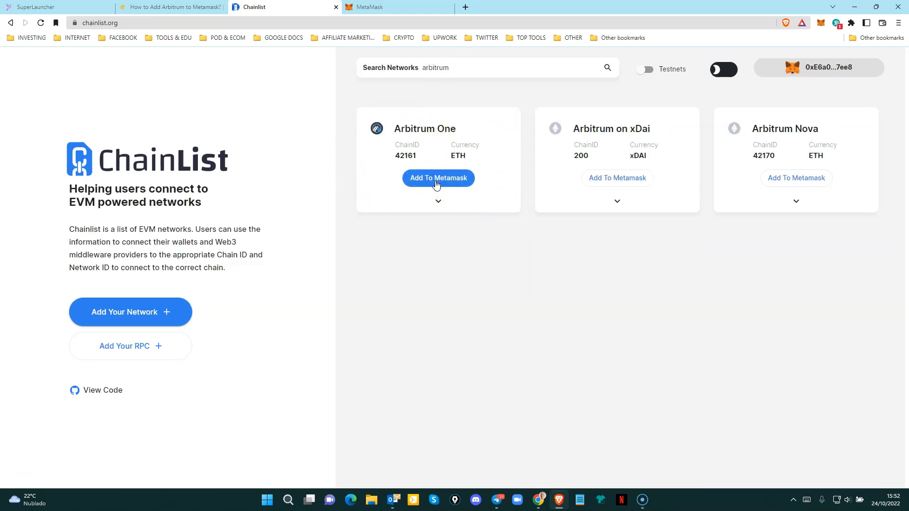
pyautogui.click(437, 178)
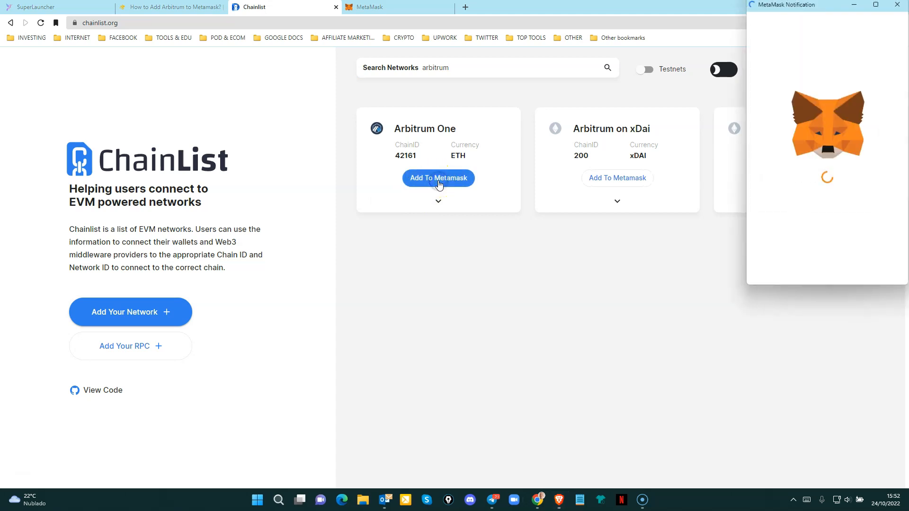
# Check Arbitrum One's full network details against the guide, then approve adding the network.
pyautogui.click(437, 178)
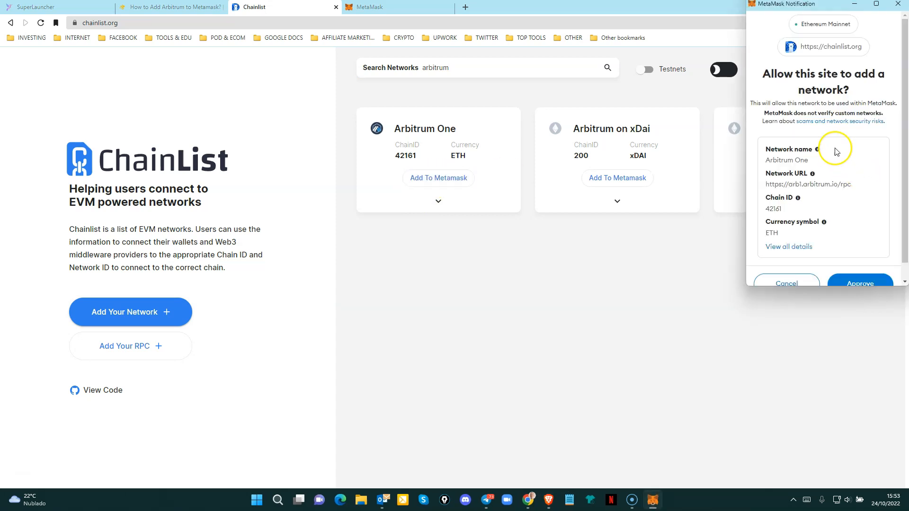
pyautogui.moveTo(811, 158)
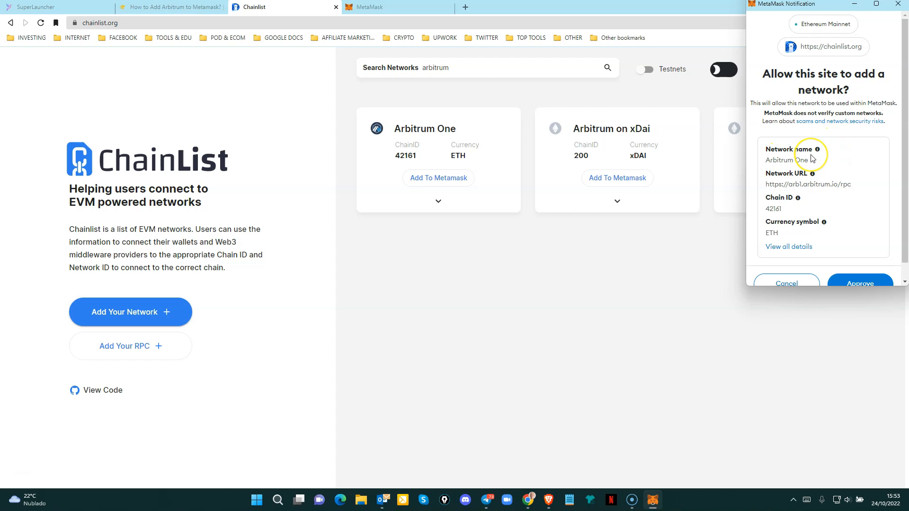
pyautogui.moveTo(797, 246)
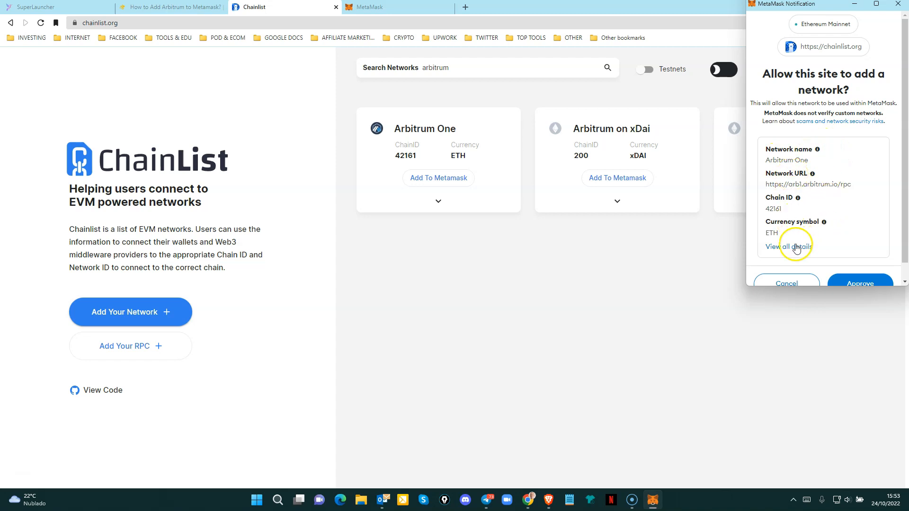
pyautogui.click(788, 246)
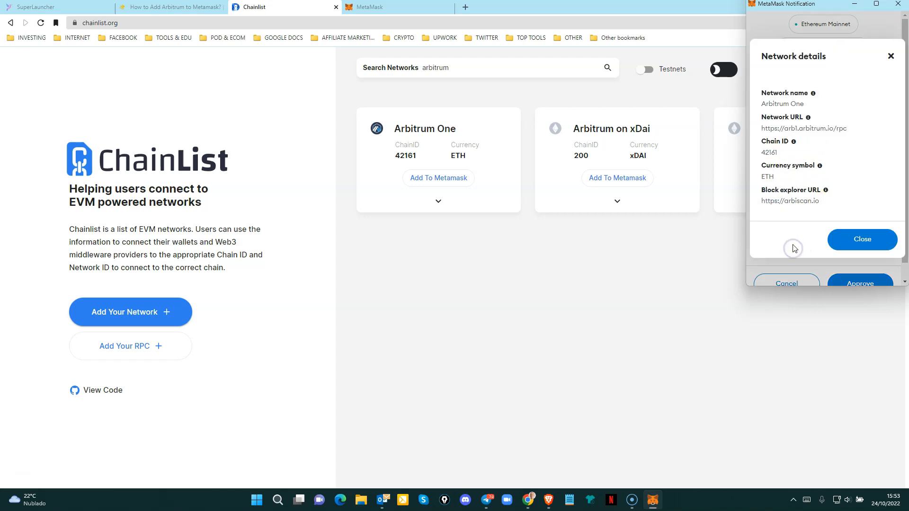
pyautogui.click(171, 7)
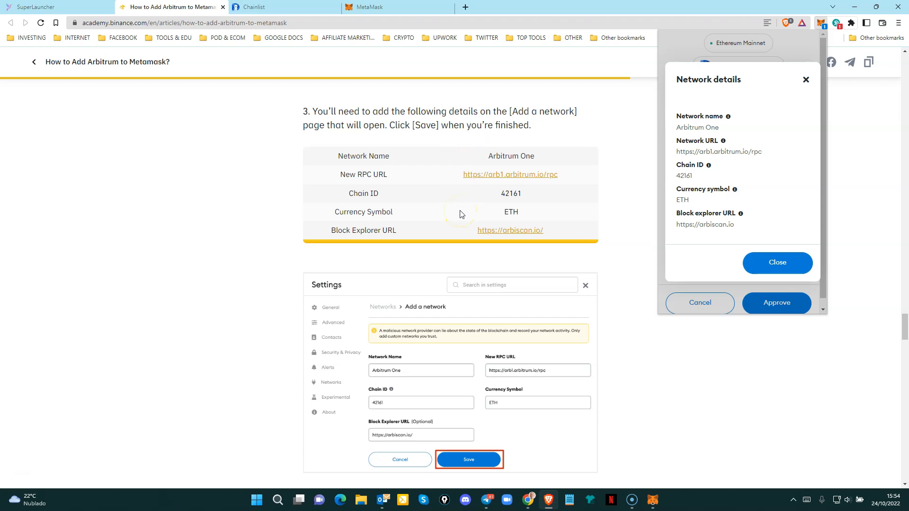
pyautogui.click(776, 263)
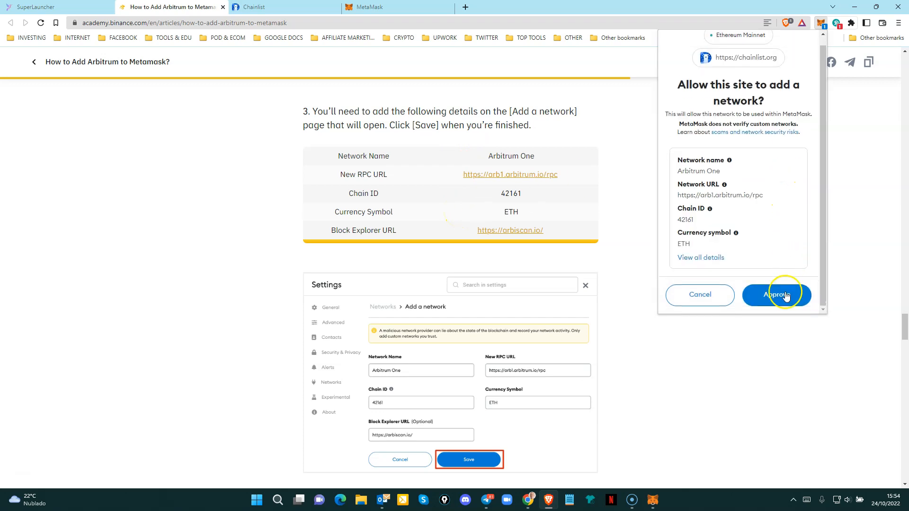
pyautogui.click(776, 295)
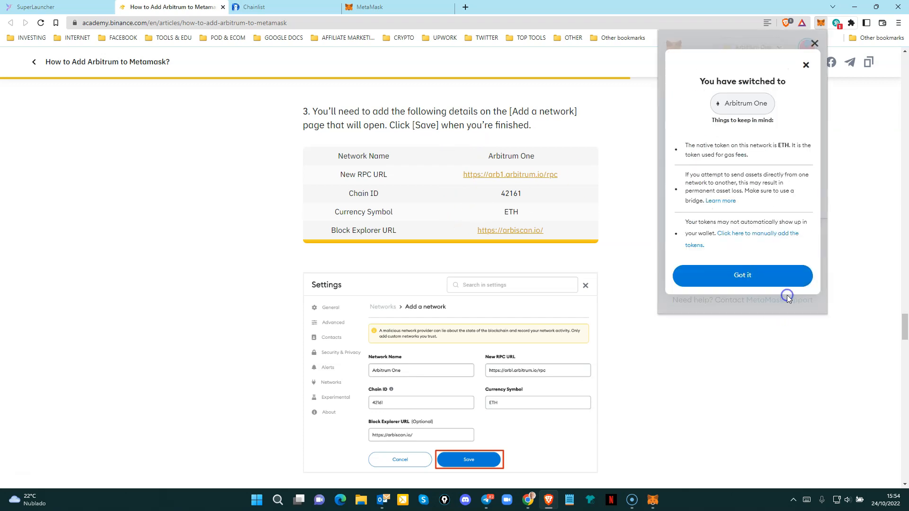